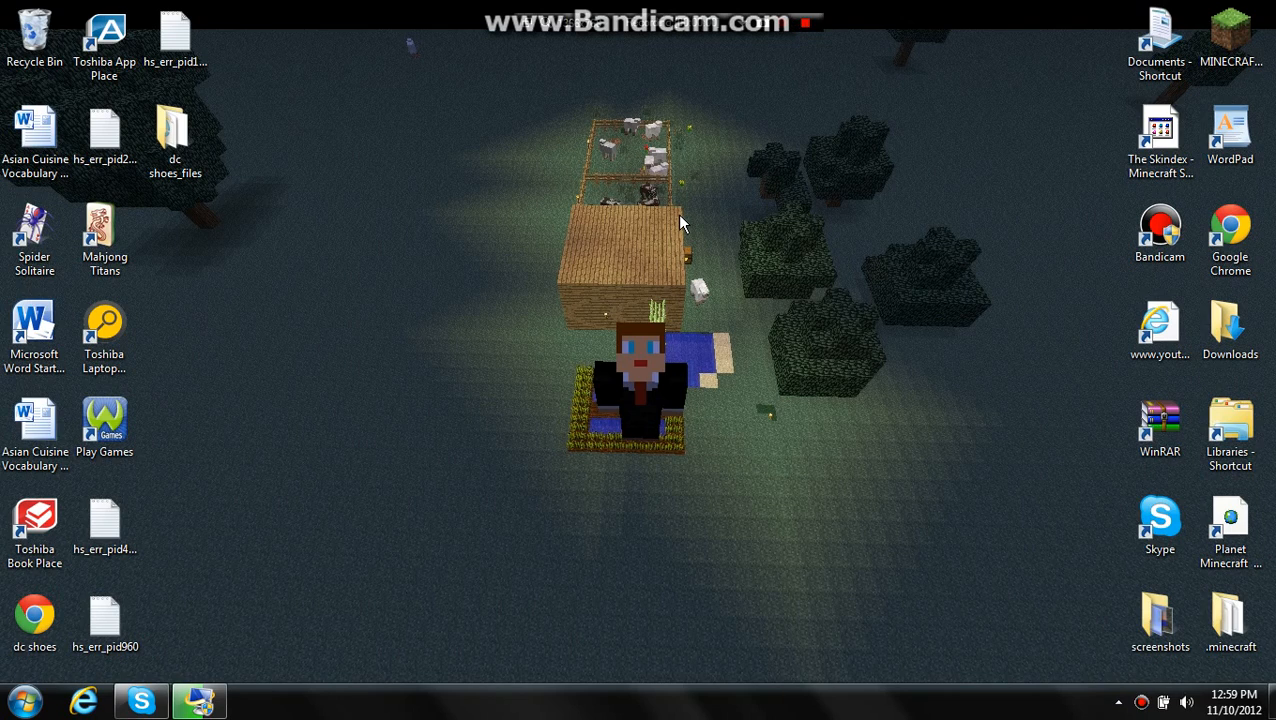
mouse_move(564, 312)
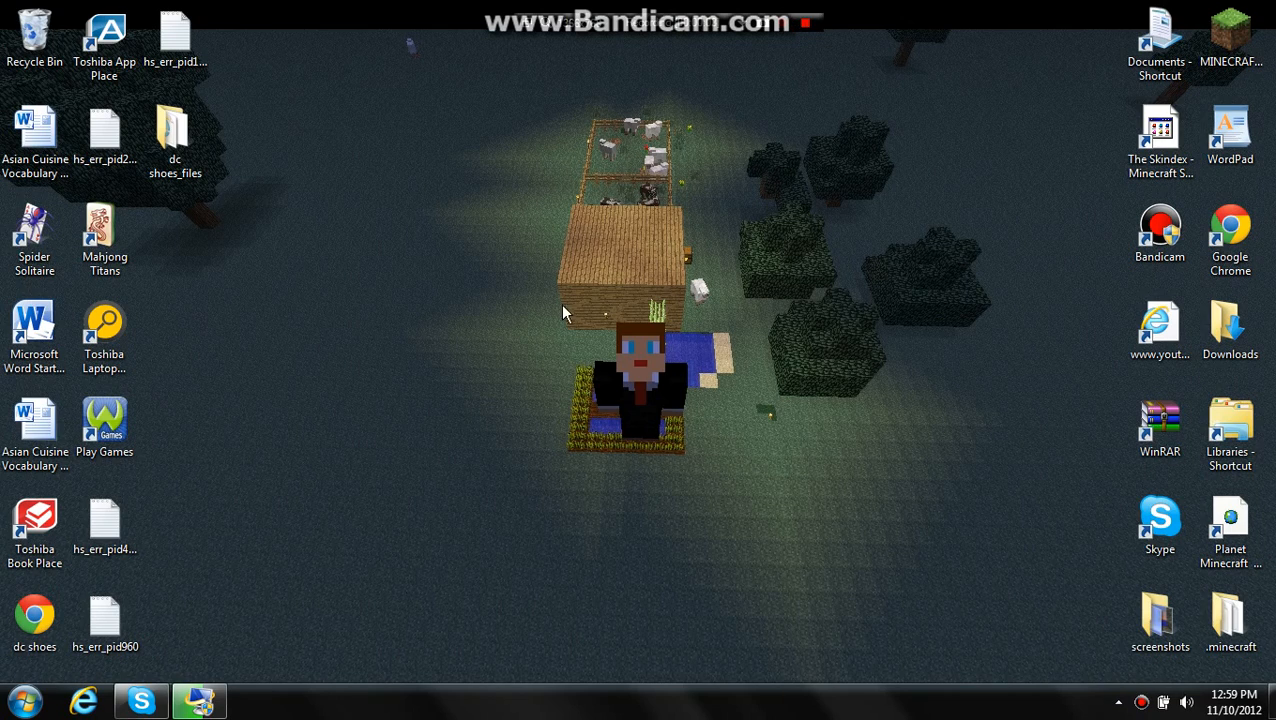
mouse_move(672, 436)
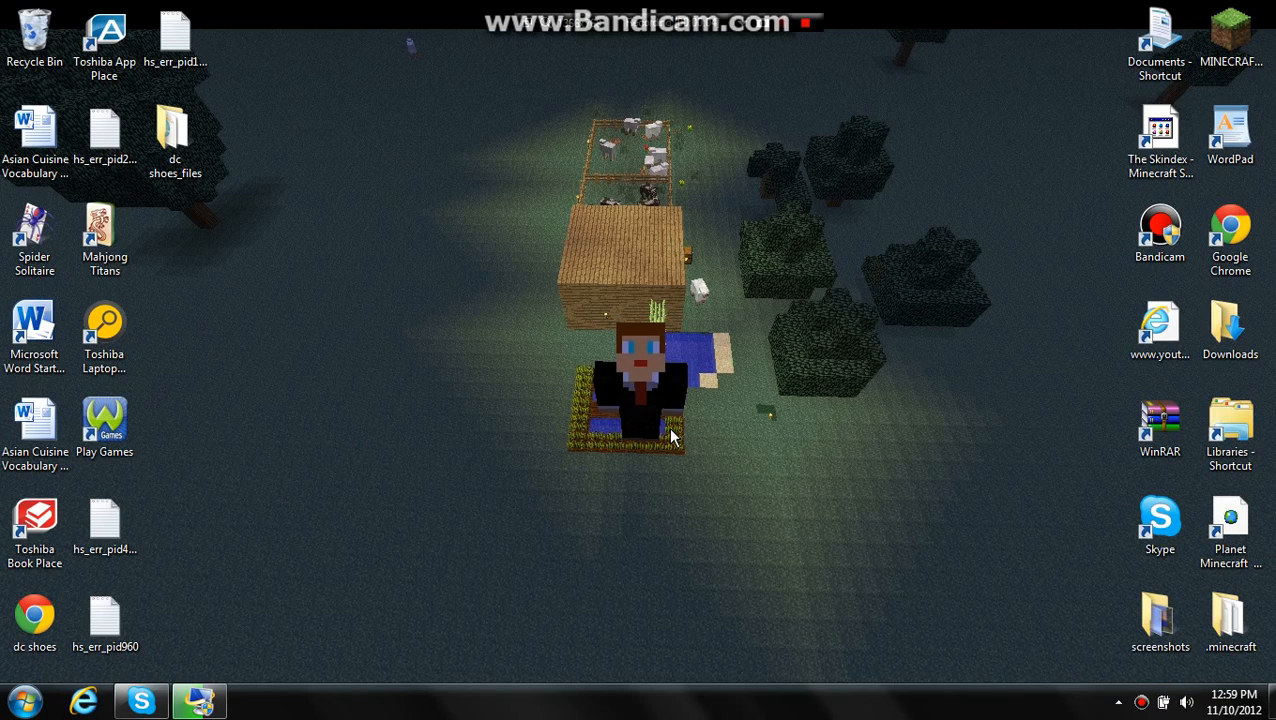
mouse_move(758, 520)
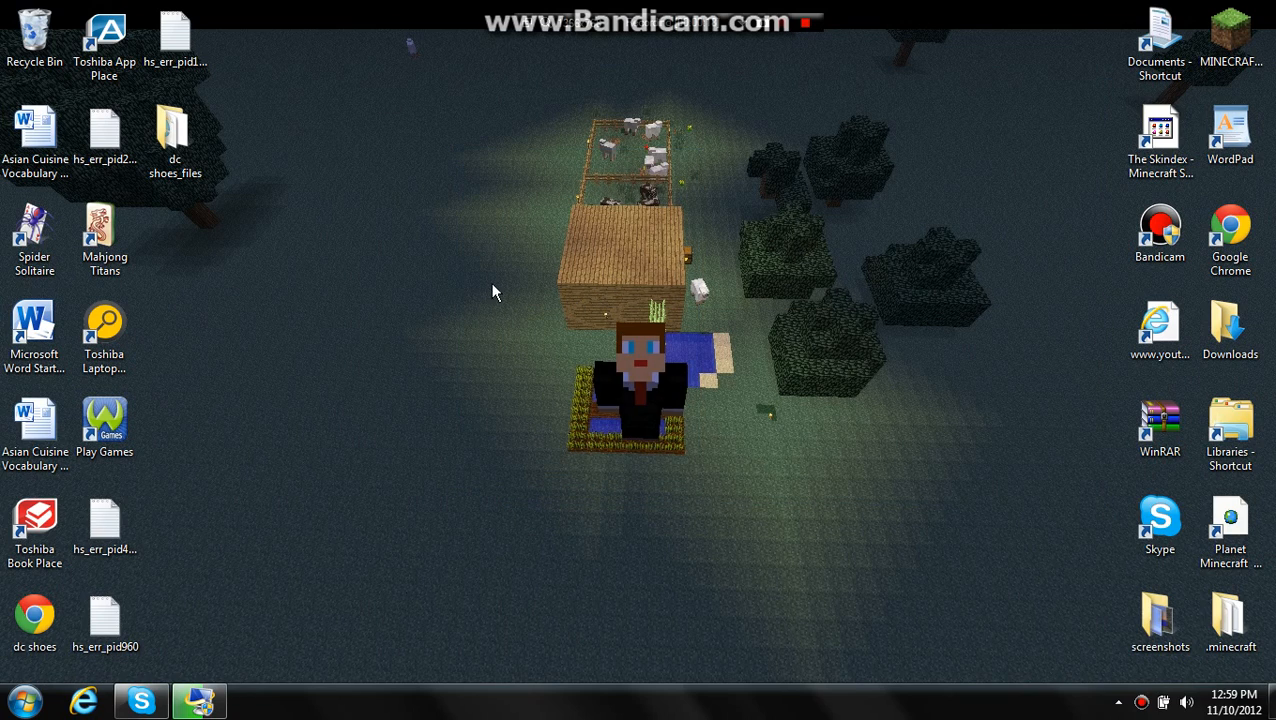
mouse_move(670, 316)
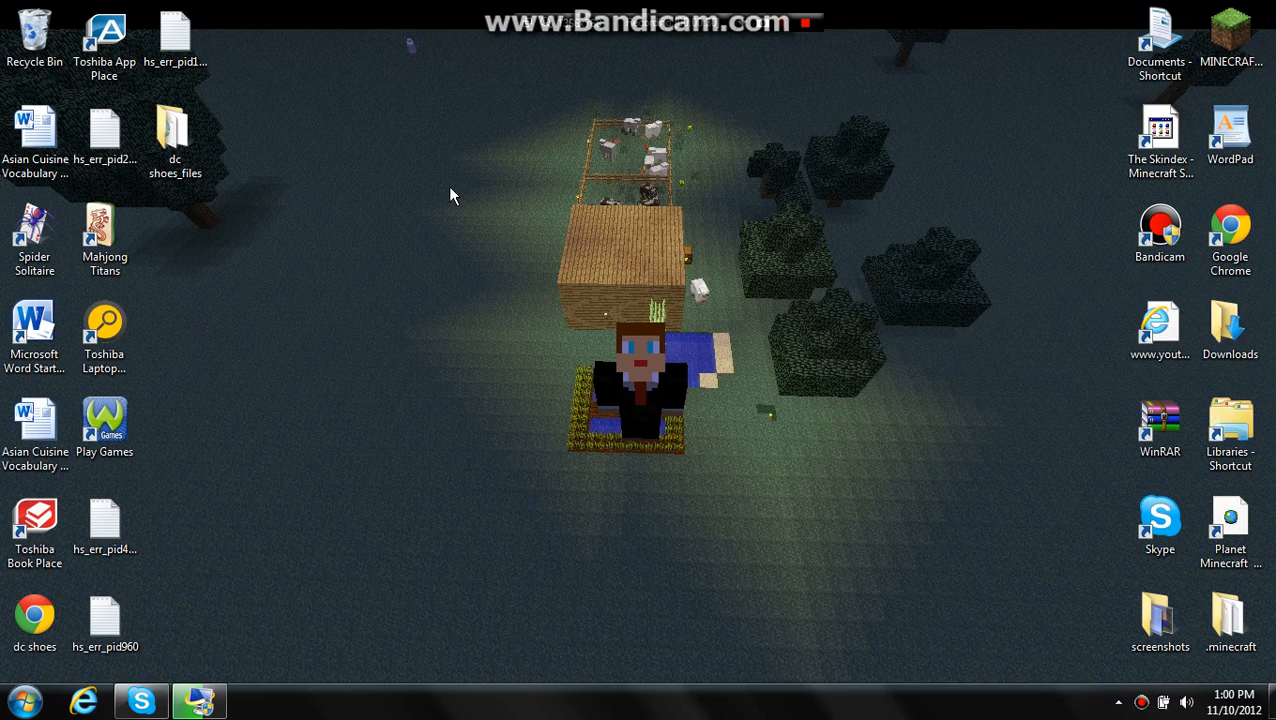
mouse_move(452, 218)
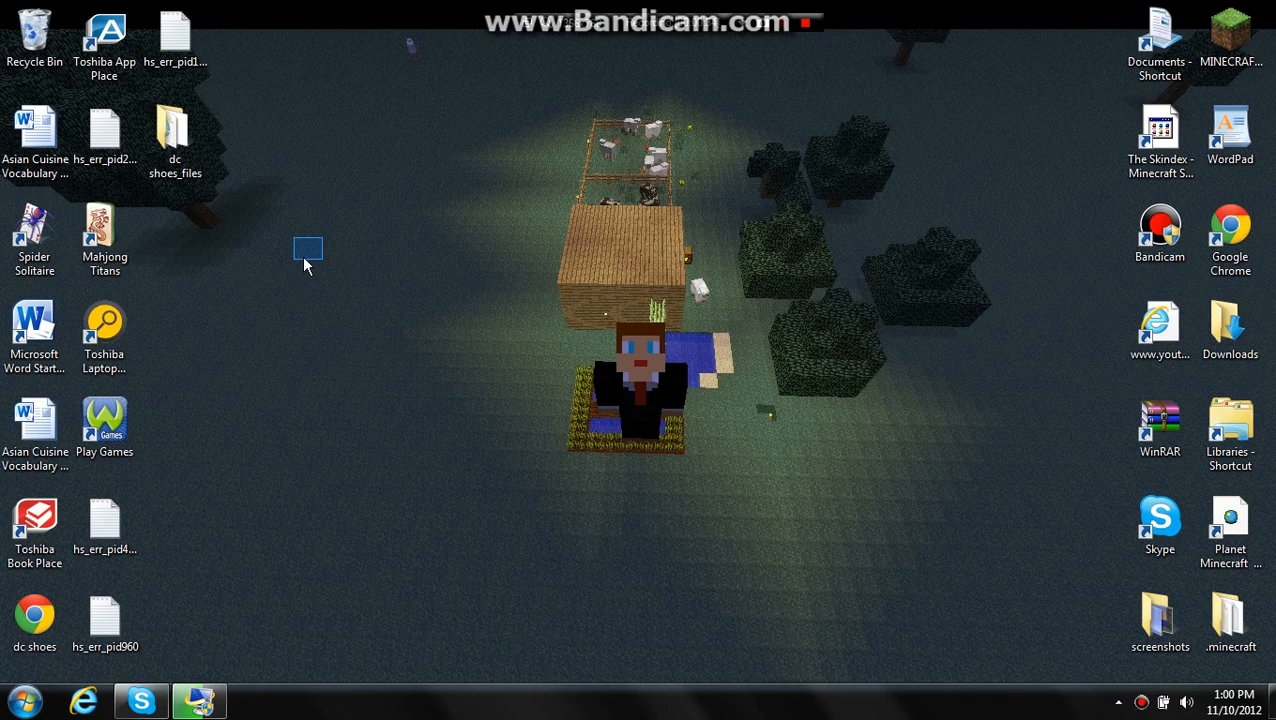
left_click_drag(308, 248, 380, 204)
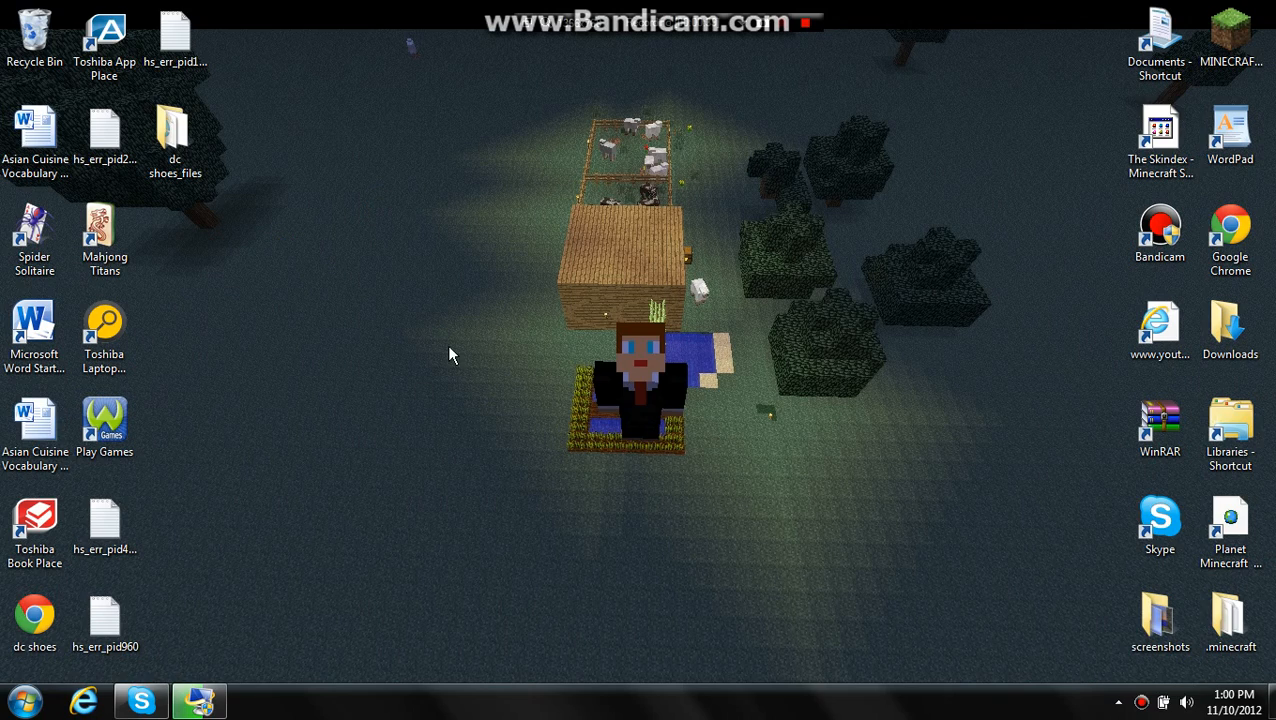
mouse_move(410, 304)
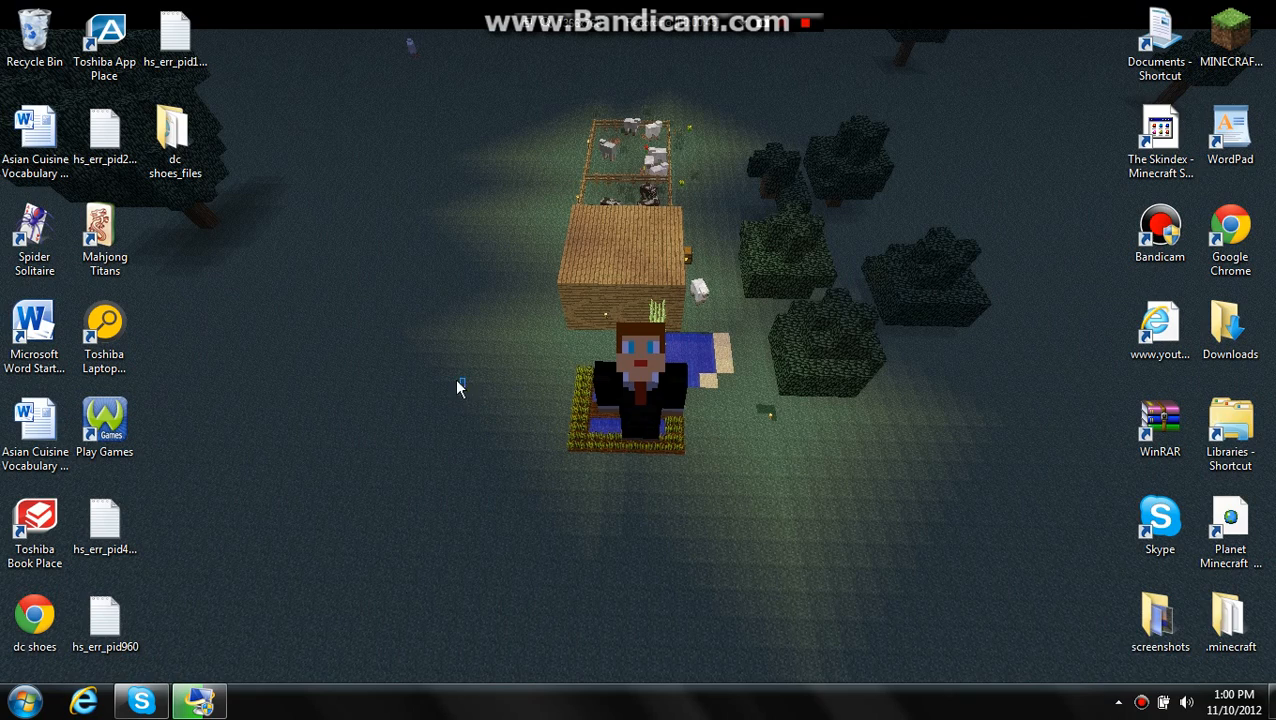
left_click_drag(458, 388, 452, 432)
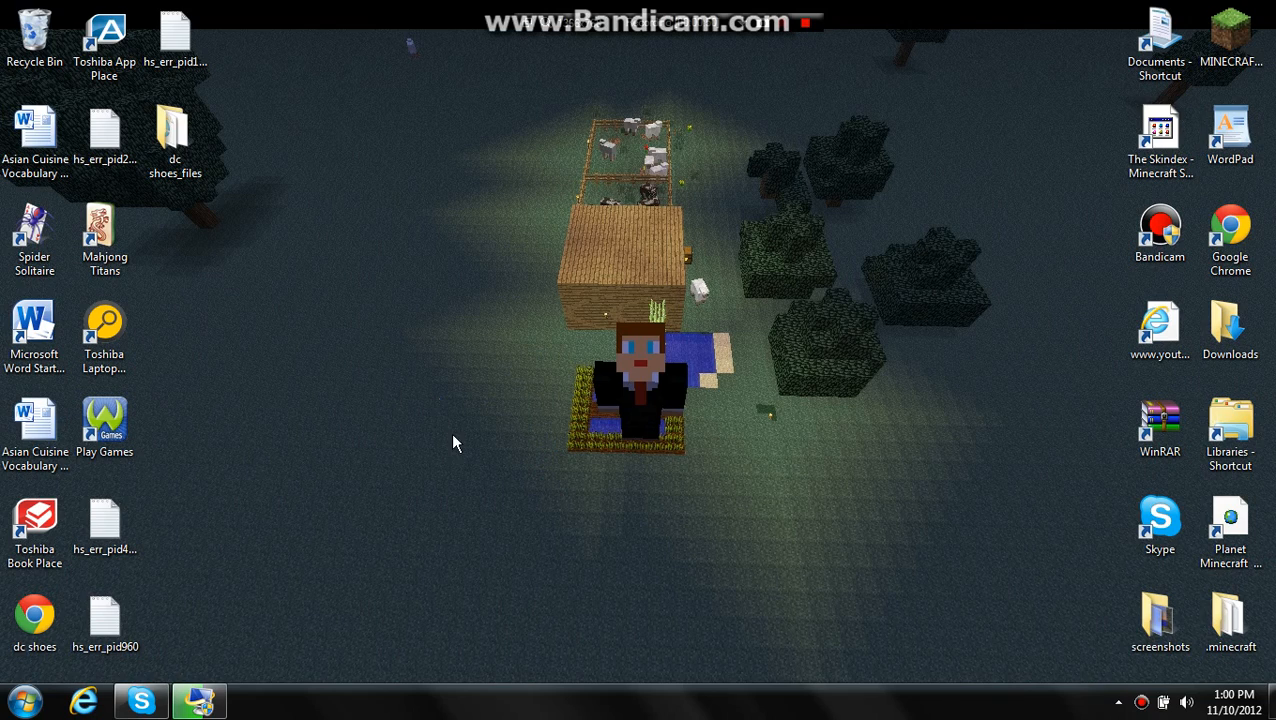
mouse_move(432, 196)
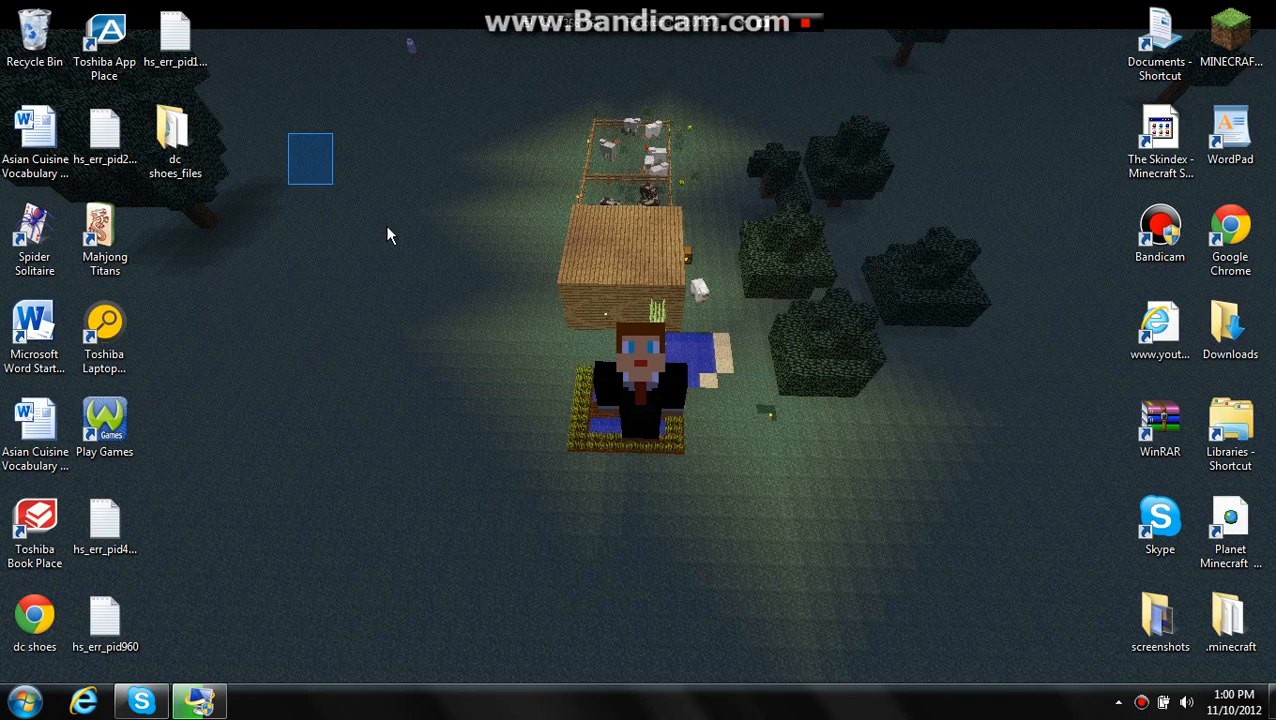
mouse_move(304, 62)
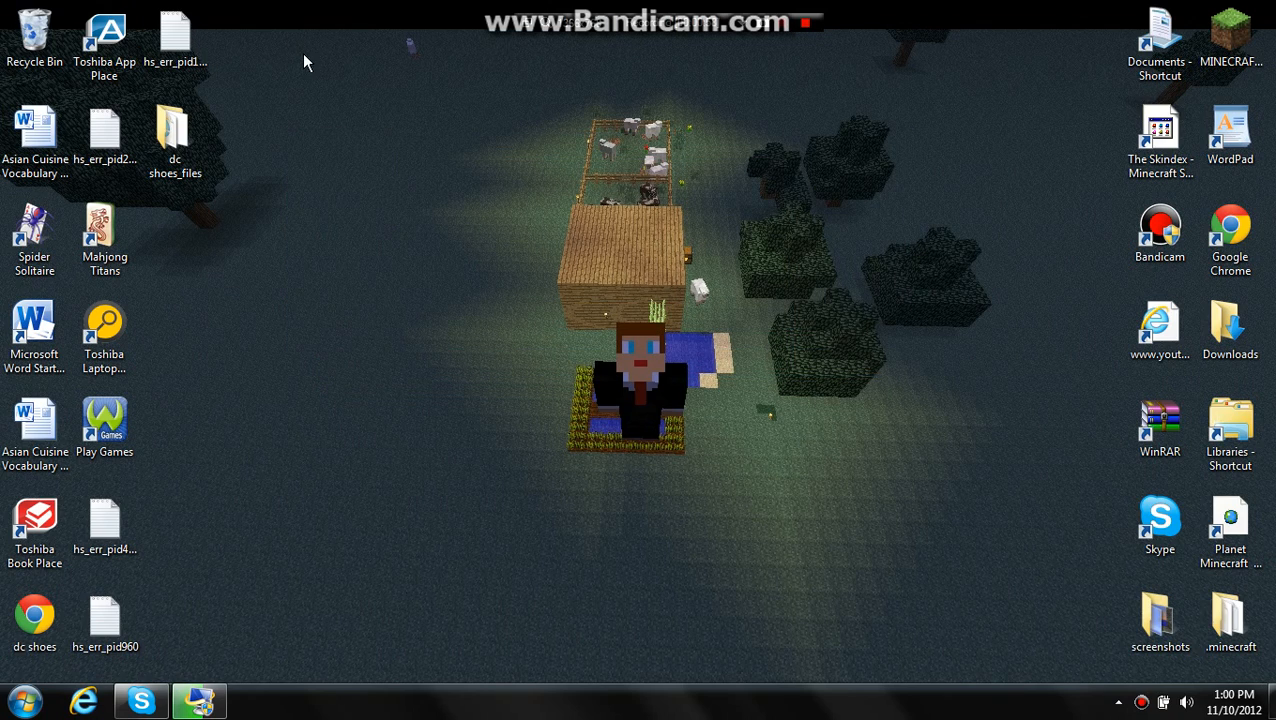
left_click_drag(308, 56, 1072, 590)
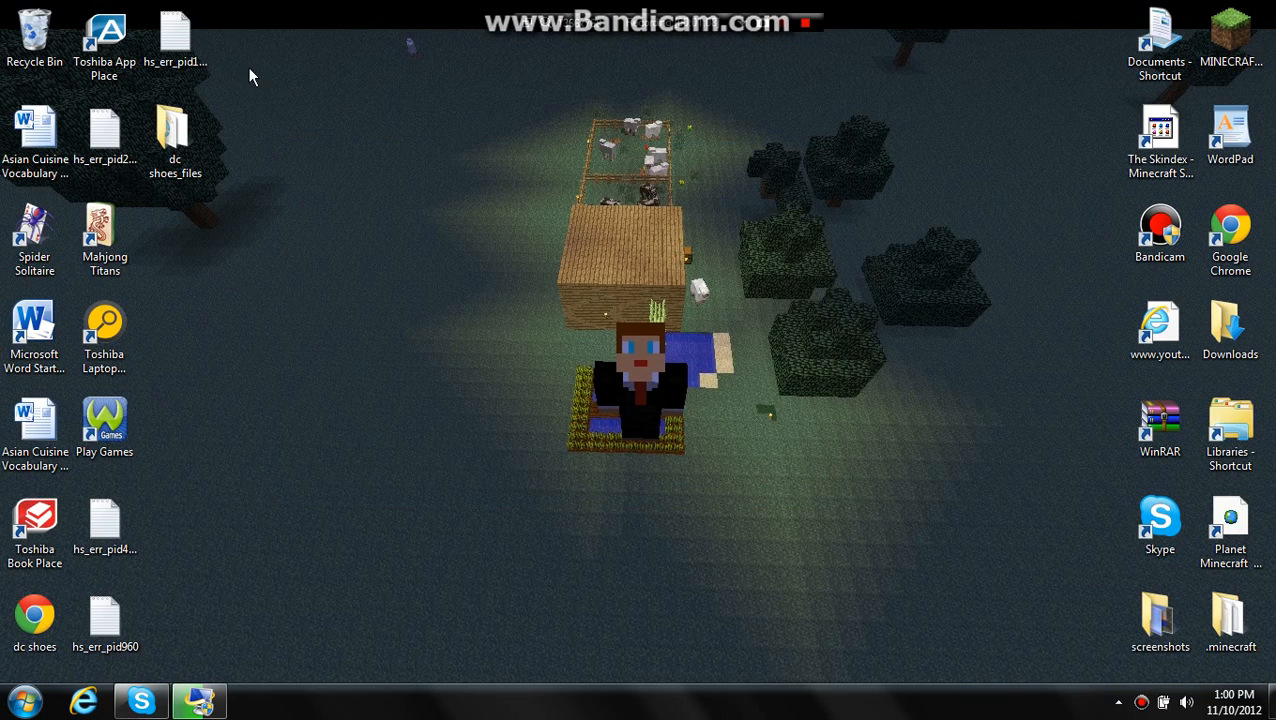
left_click_drag(250, 68, 1012, 542)
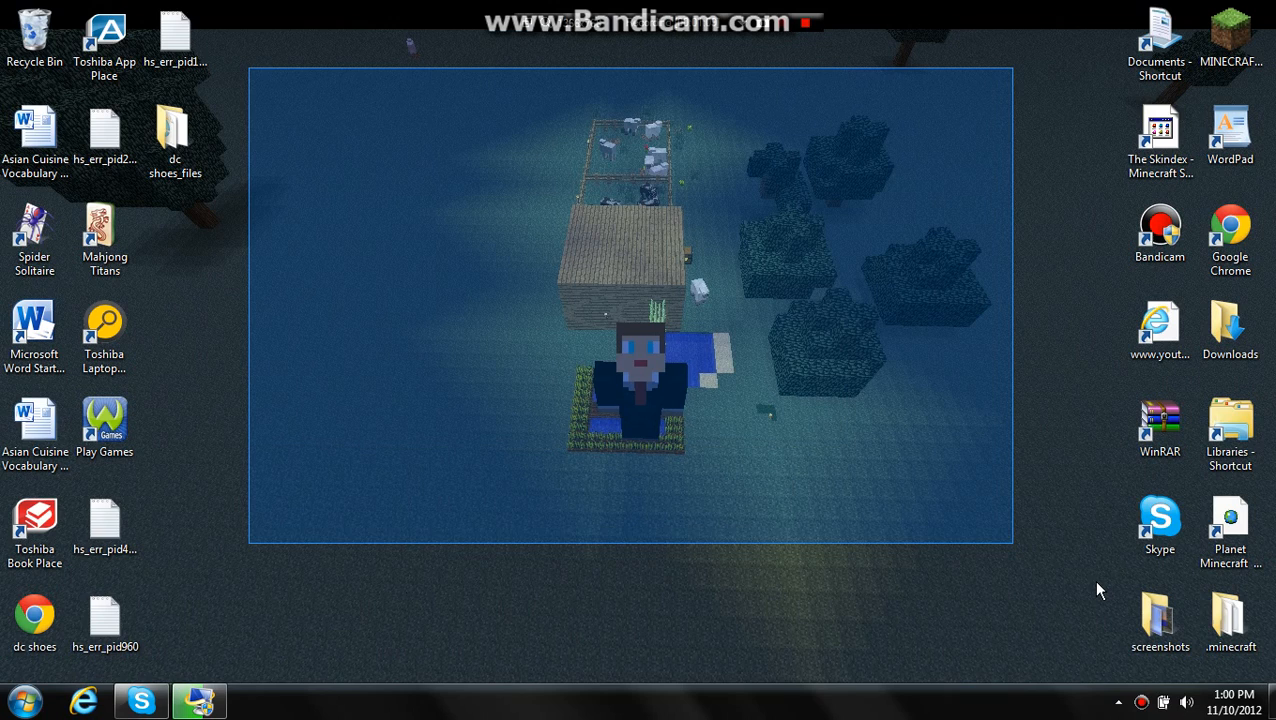